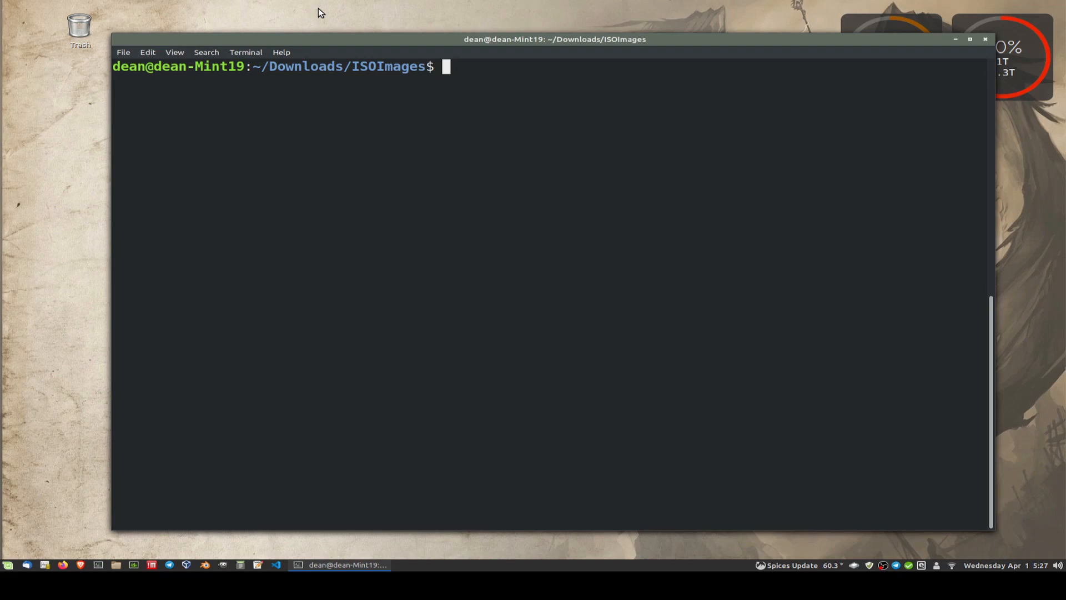
Run lsblk to show disks sda, sdb and sdc with their partitions and mount points.
text(lsblk)
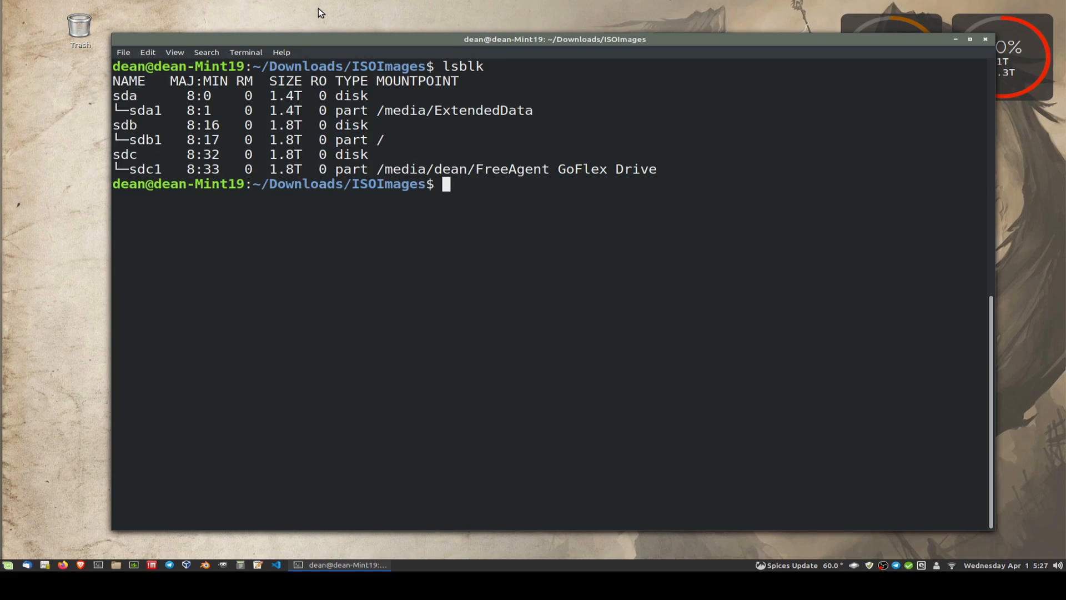
mouse_move(77, 273)
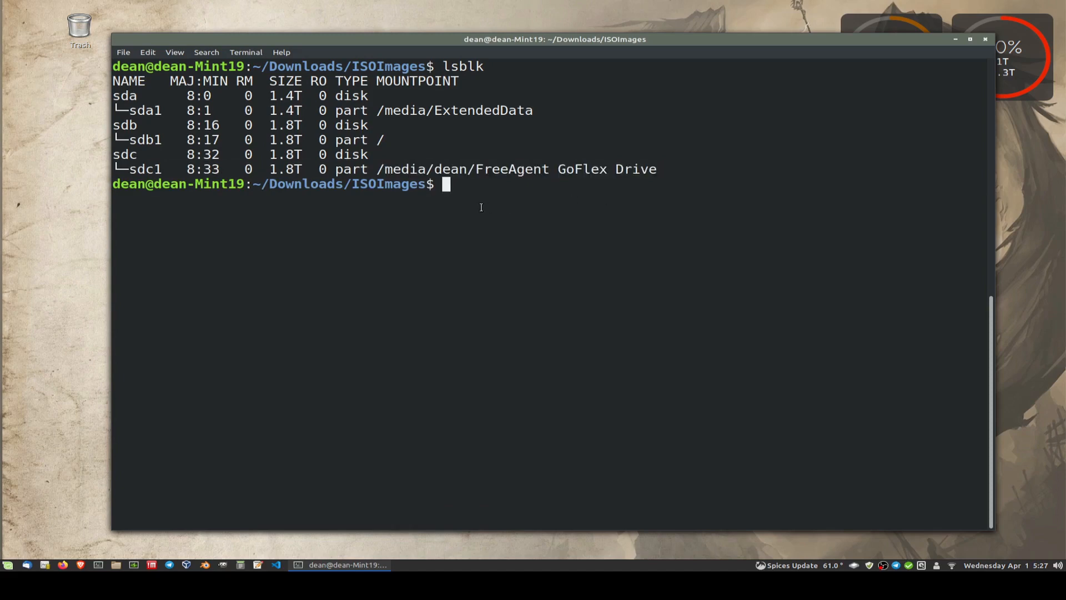
double_click(512, 169)
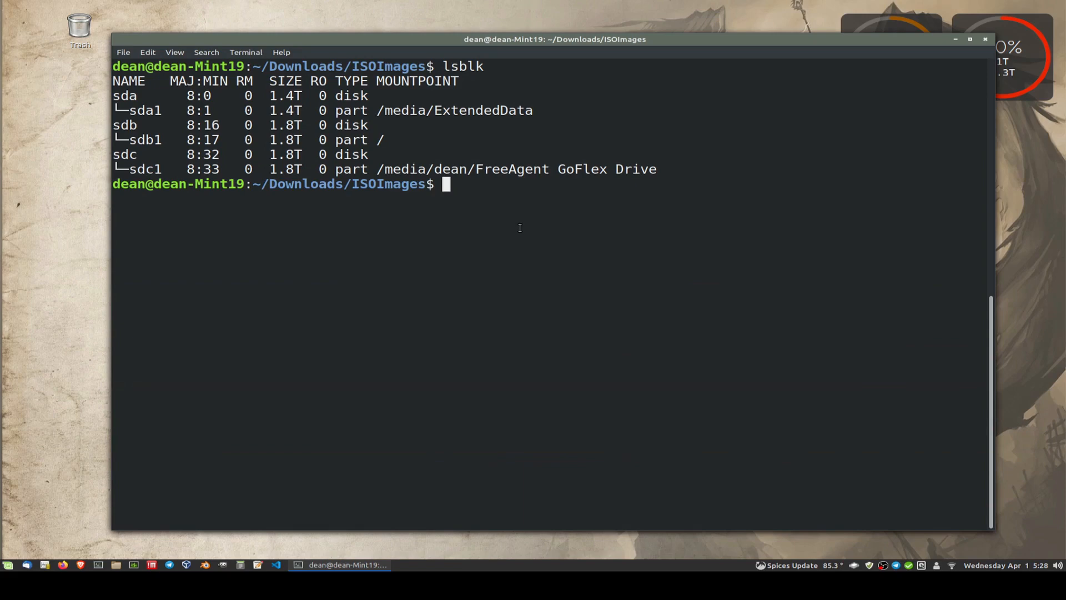
Run lsblk again so the 7.6G stick sdd with partitions sdd1 and sdd2 appears.
text(lsblk)
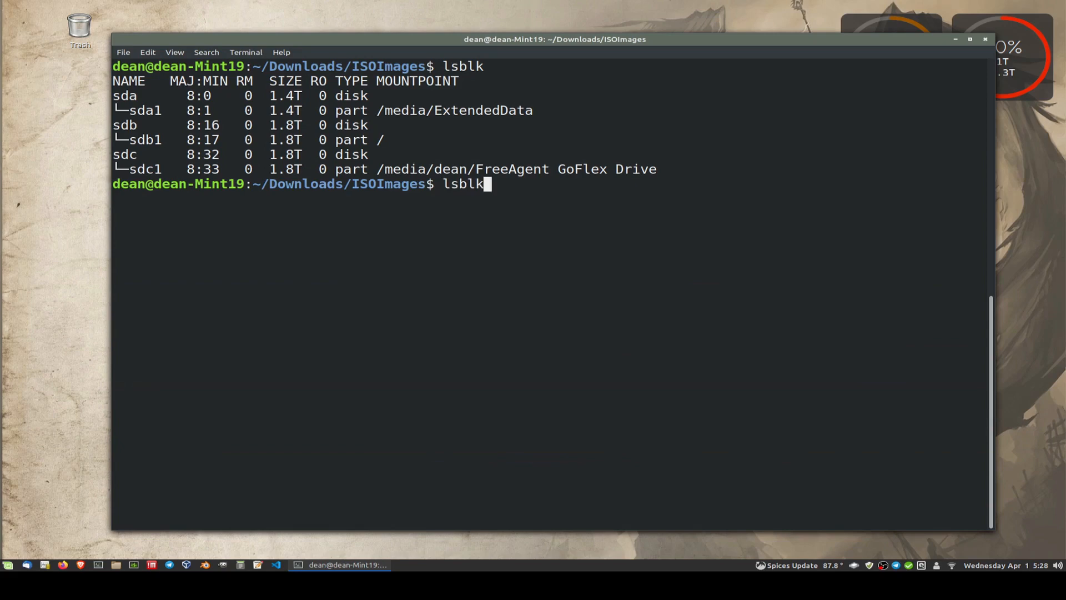
double_click(124, 154)
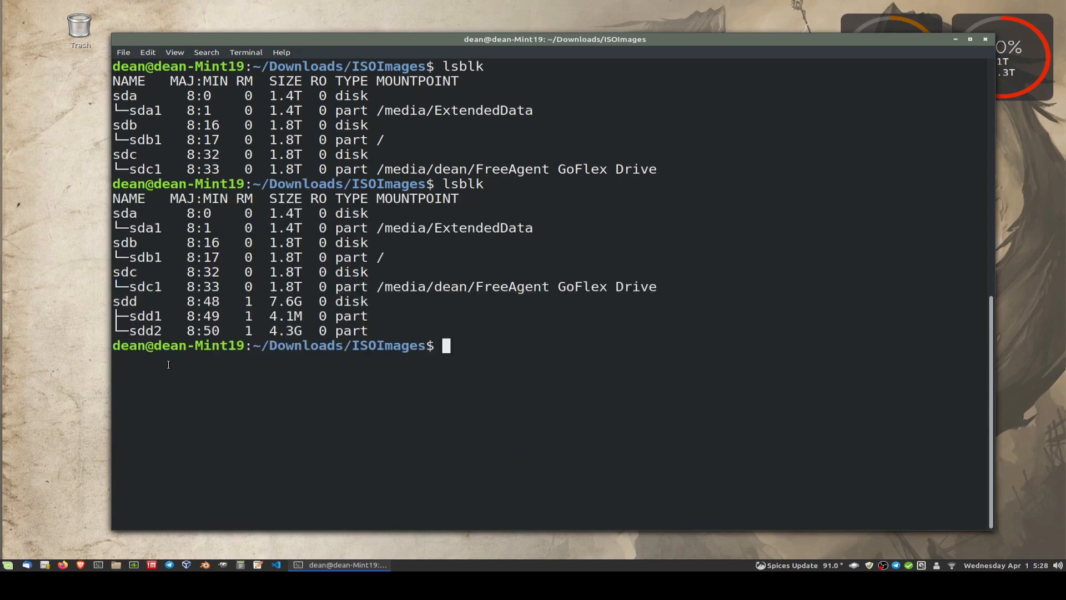
double_click(124, 301)
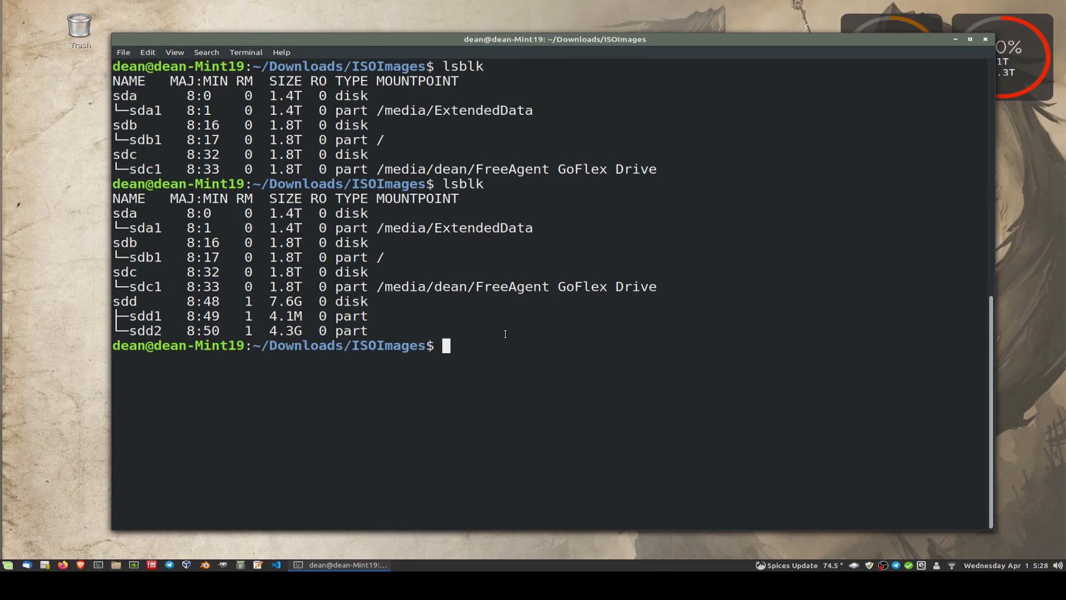
List ~/Downloads/ISOImages with ll -h and copy the name ubuntu-18.04.4-live-server-amd64.iso.
text(ll)
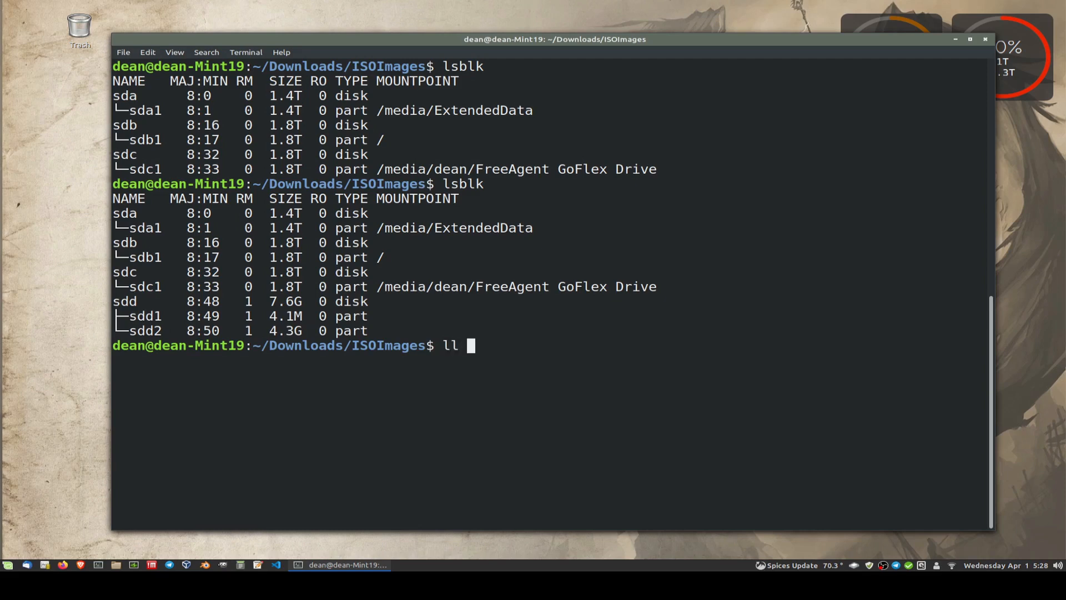
text(-h)
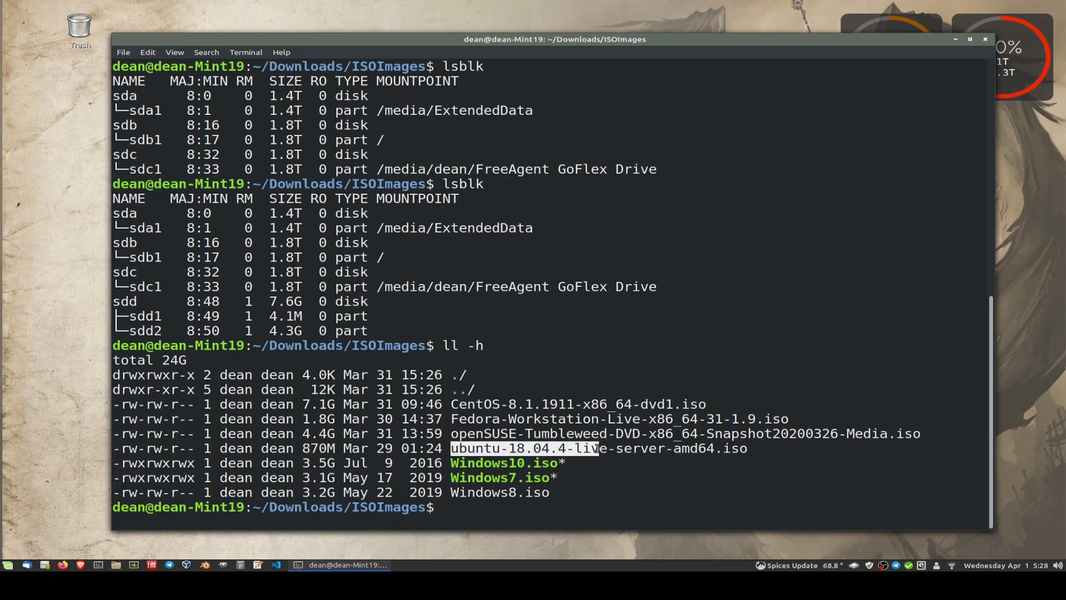
right_click(599, 448)
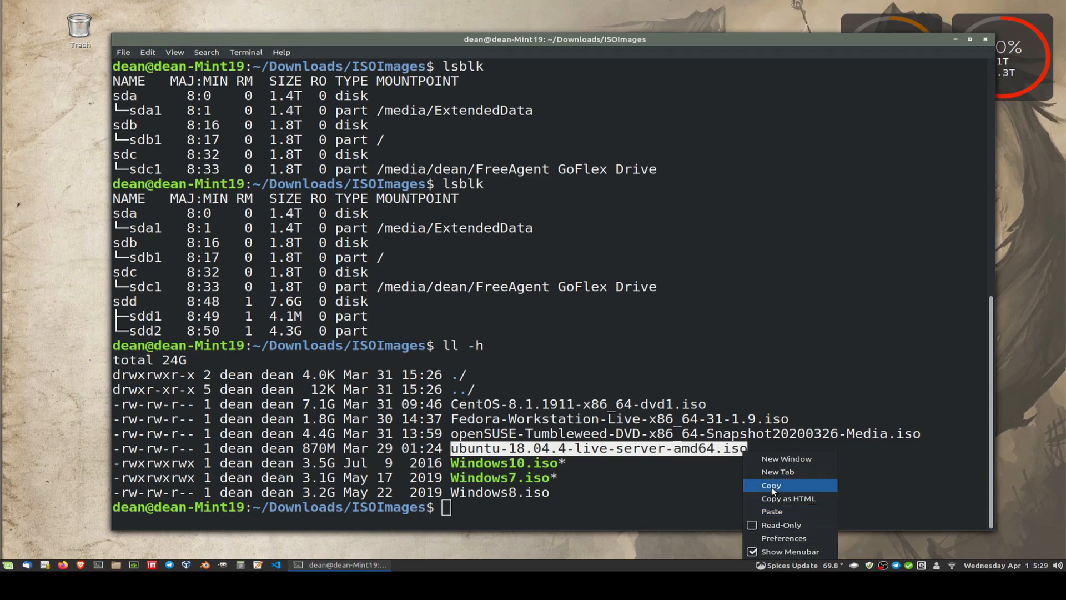
click(771, 485)
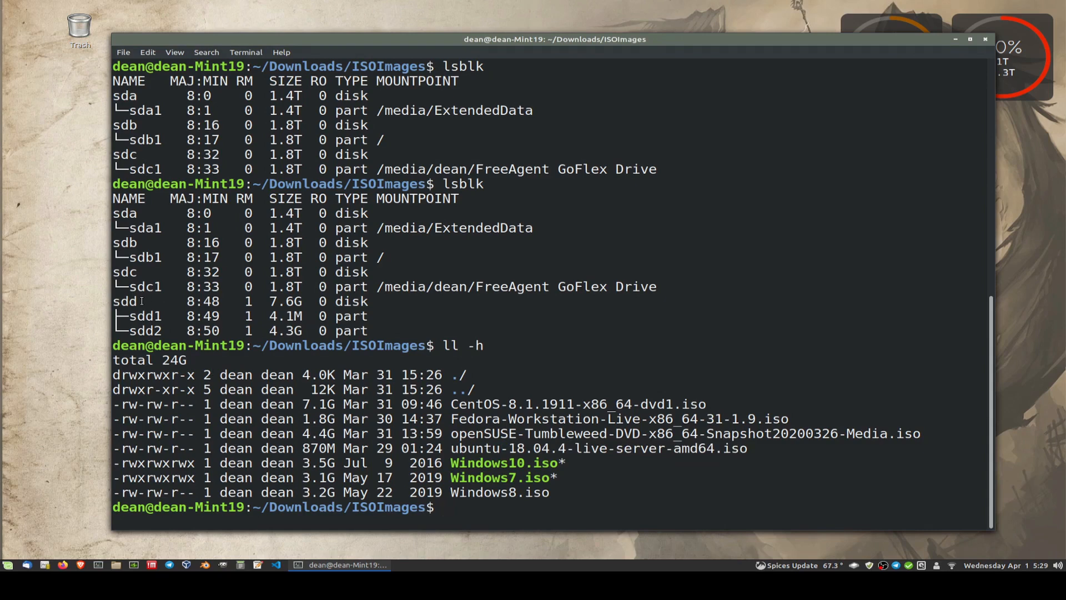
double_click(126, 301)
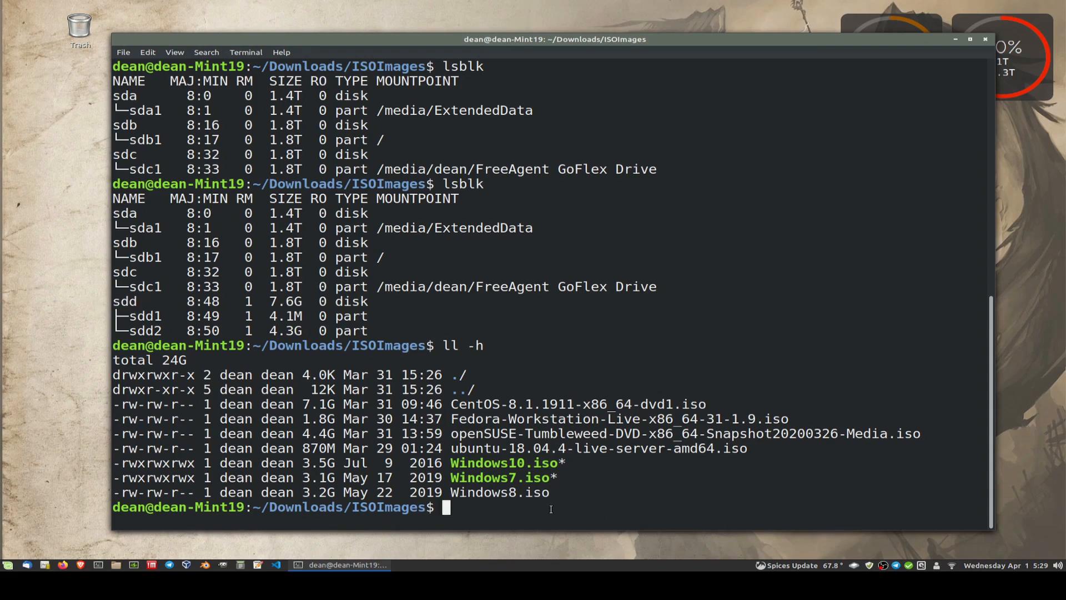
Issue sudo dd status=progress if=ubuntu-18.04.4-live-server-amd64.iso of= /dev/sdd and reach the password prompt.
text(sudo dd)
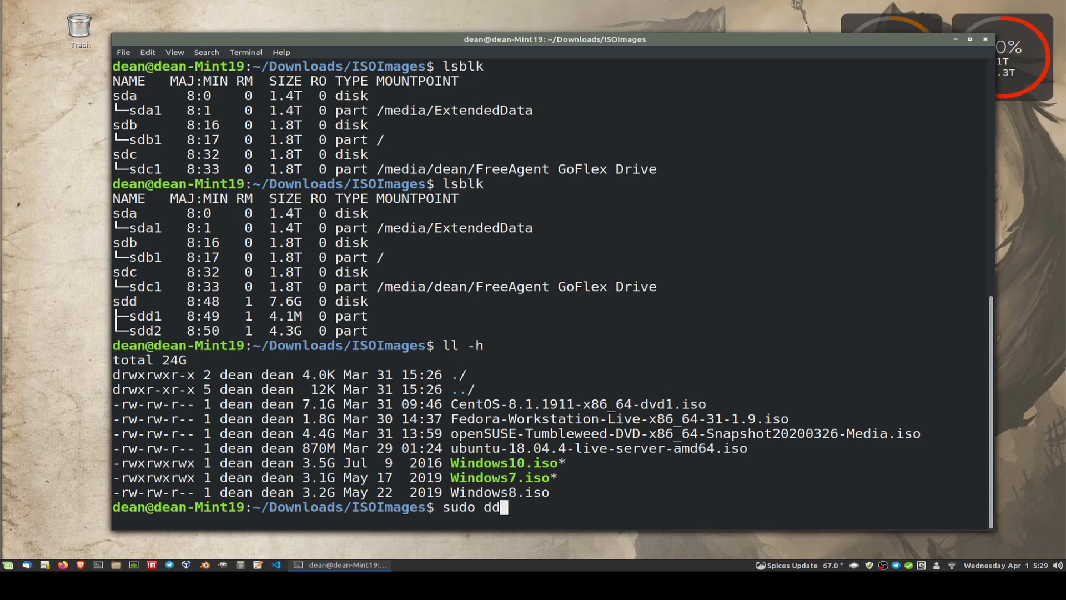
text(status)
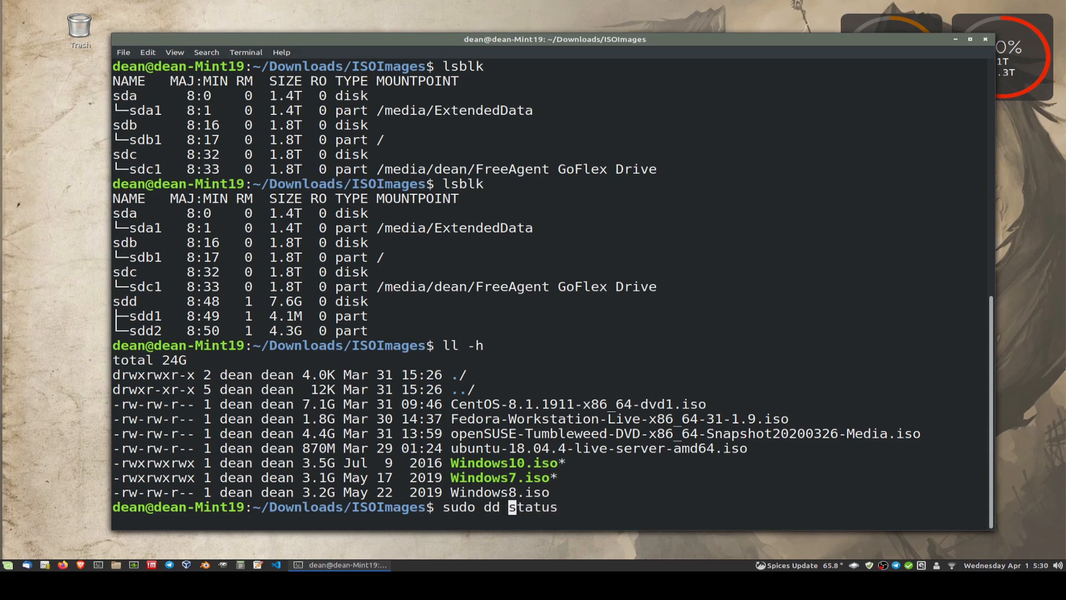
text(=pro)
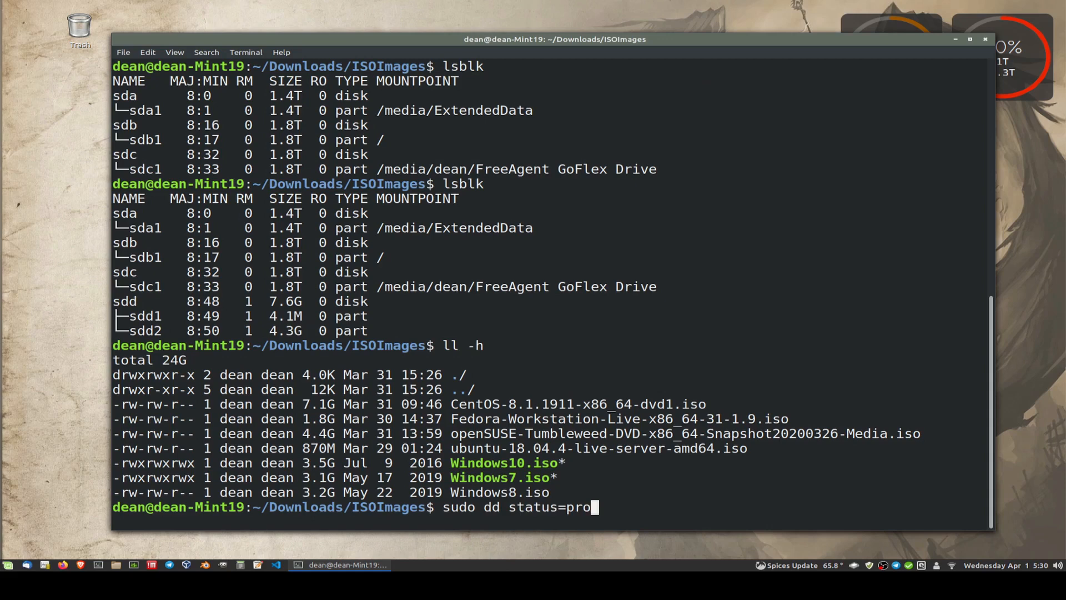
text(gress)
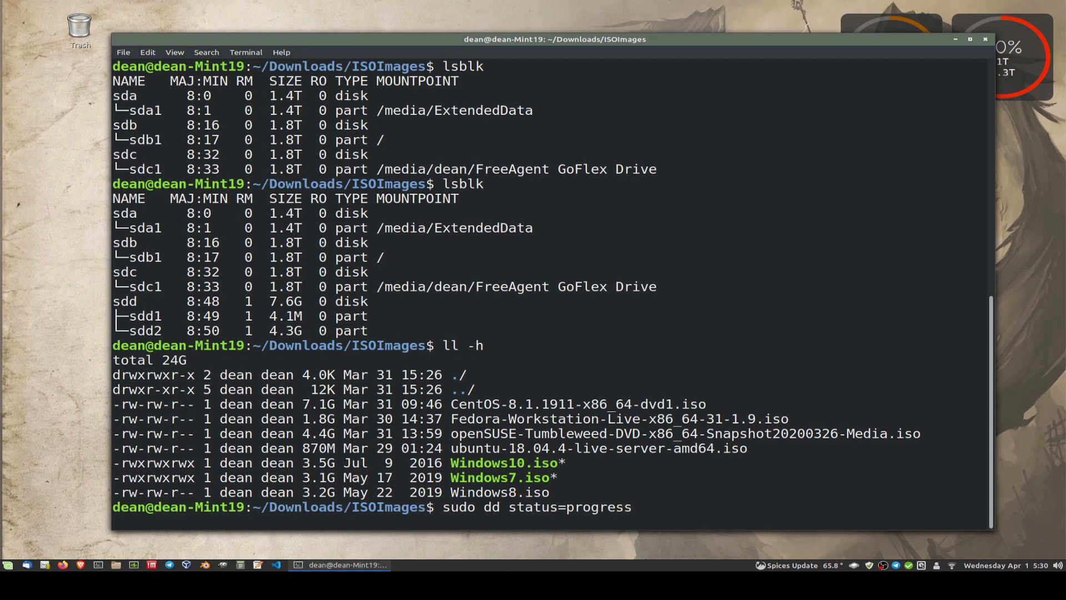
text(if-)
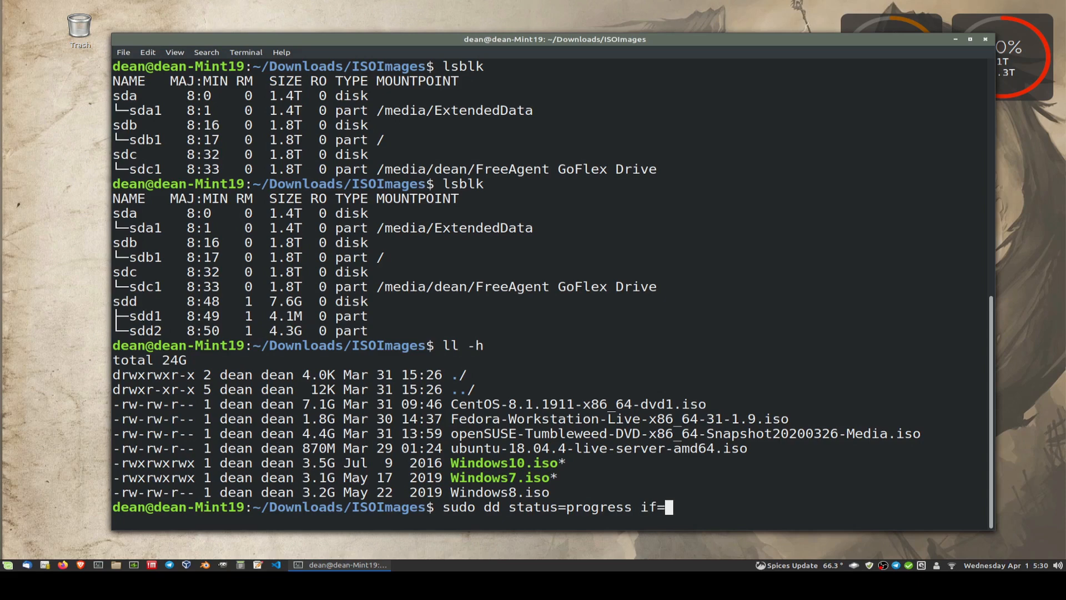
text(ubuntu-18.04.4-live-server-amd64.iso)
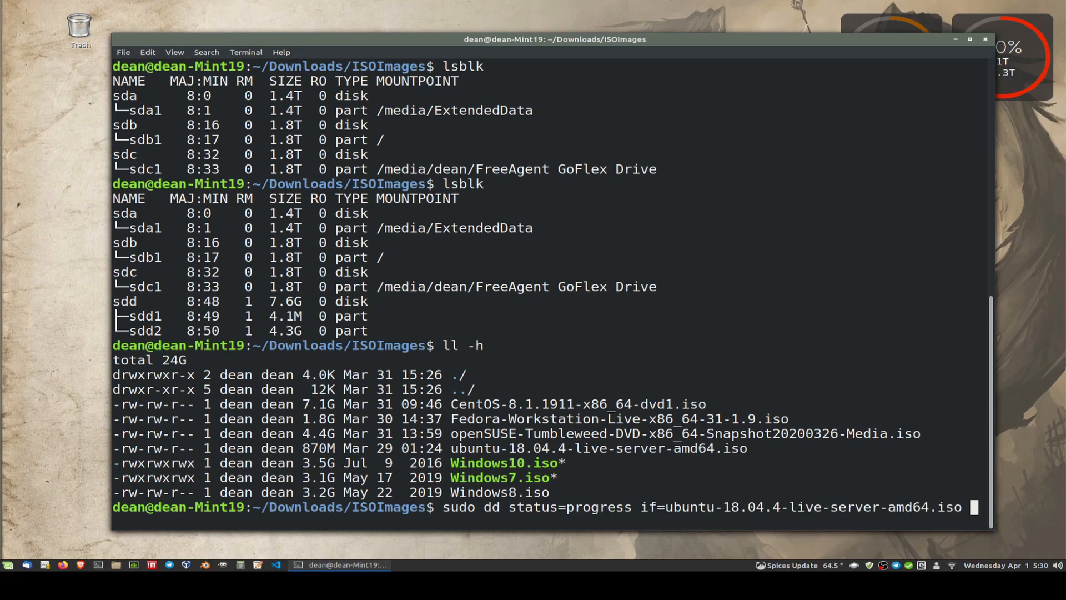
text(of=)
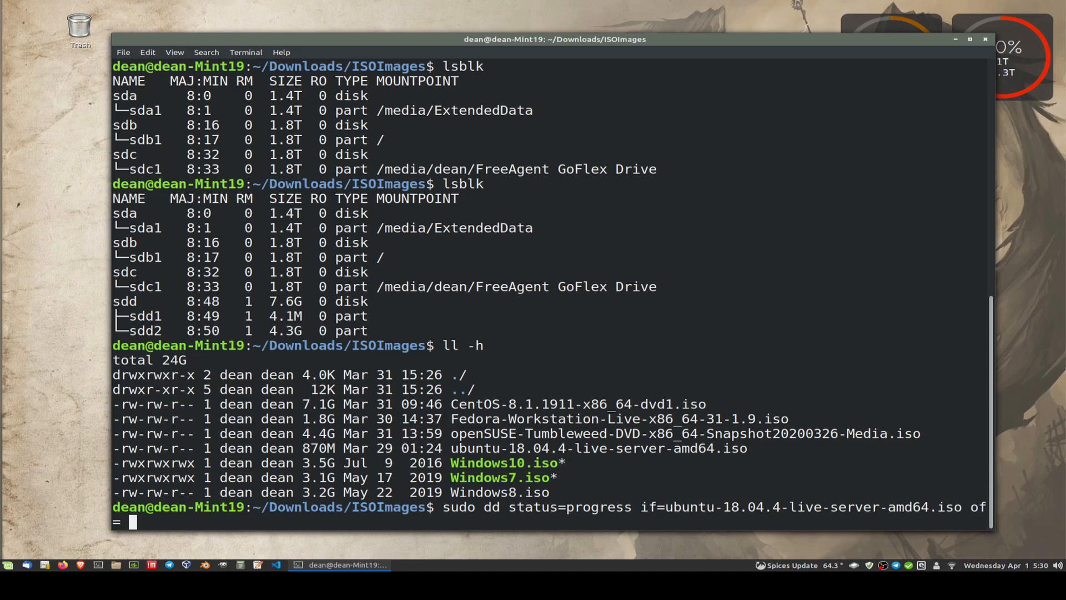
text(/dev/)
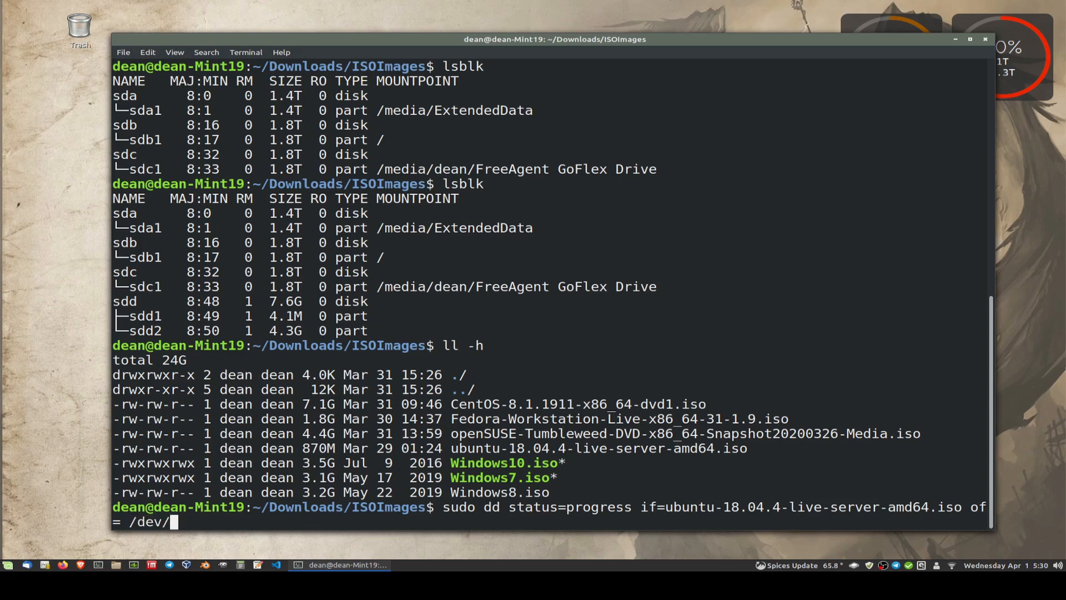
text(sdd)
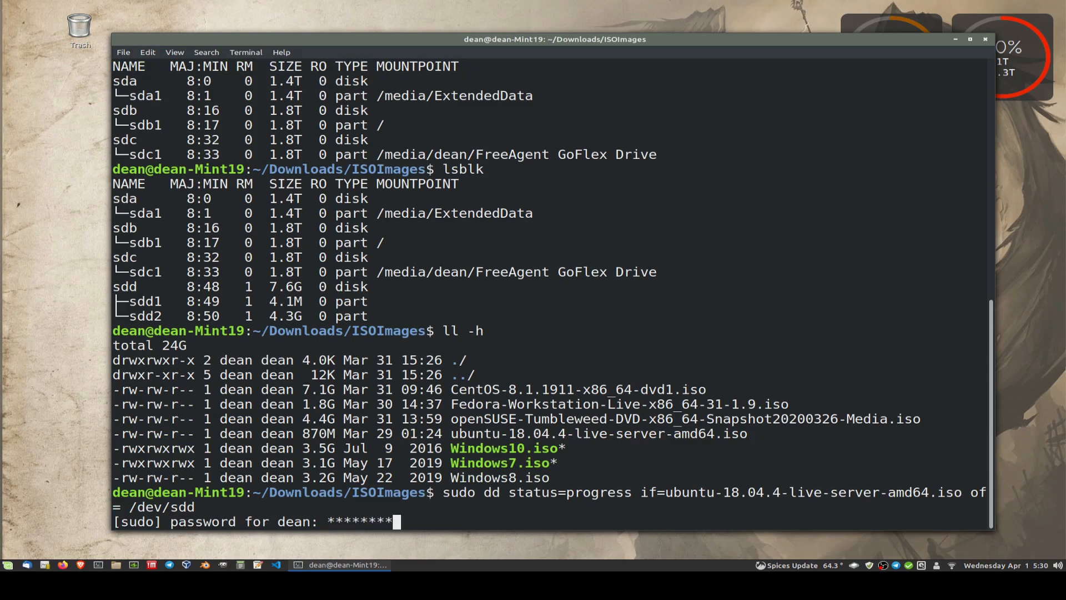
Rerun dd with of=/dev/sdd so the 870 MiB ISO is fully written to the stick.
key(BackSpace)
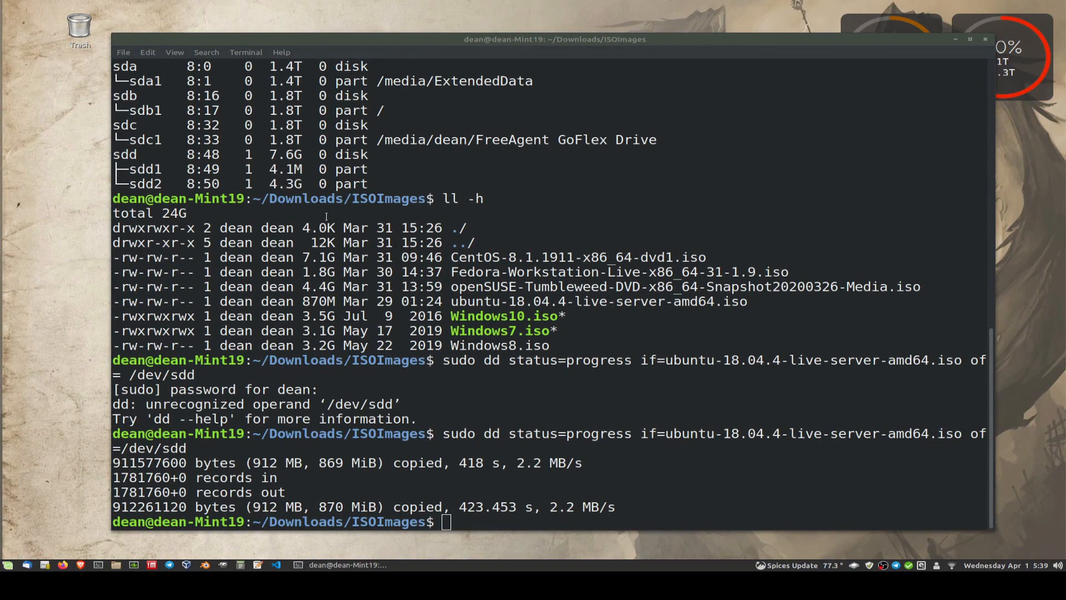
mouse_move(39, 534)
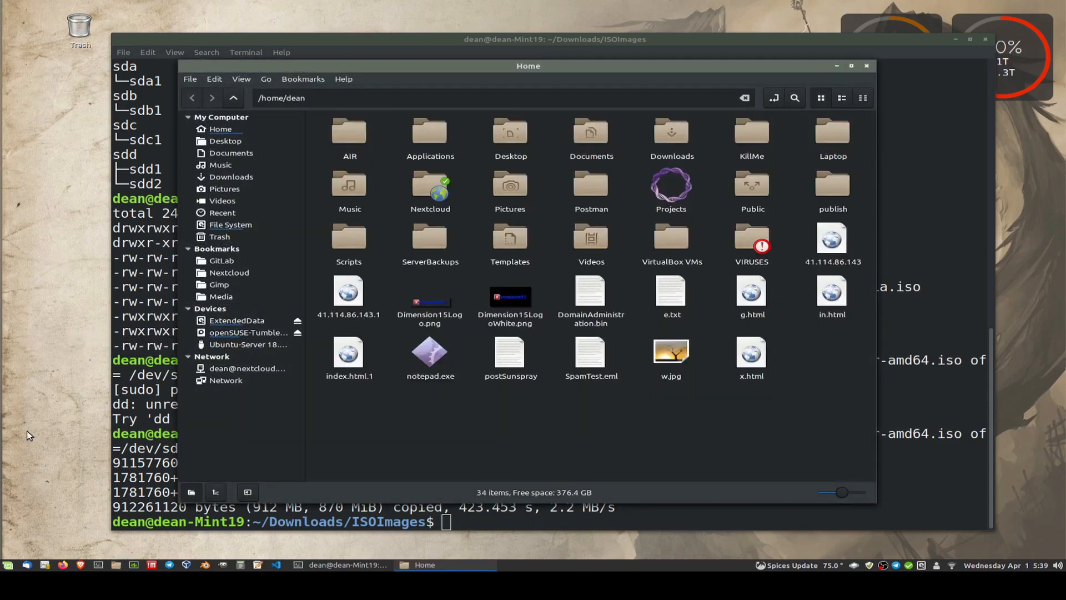
click(248, 344)
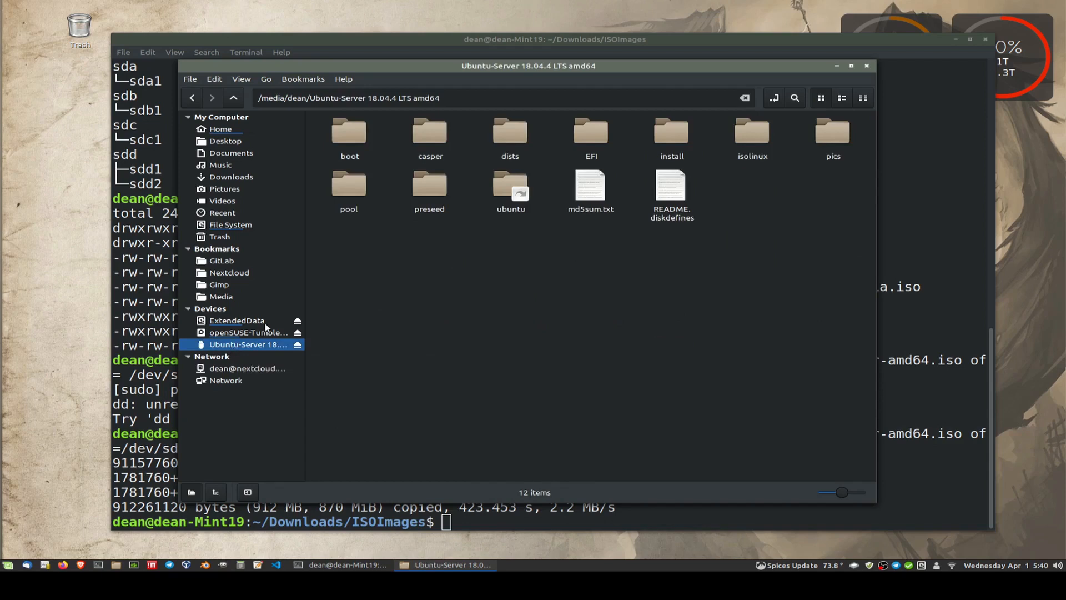
mouse_move(340, 365)
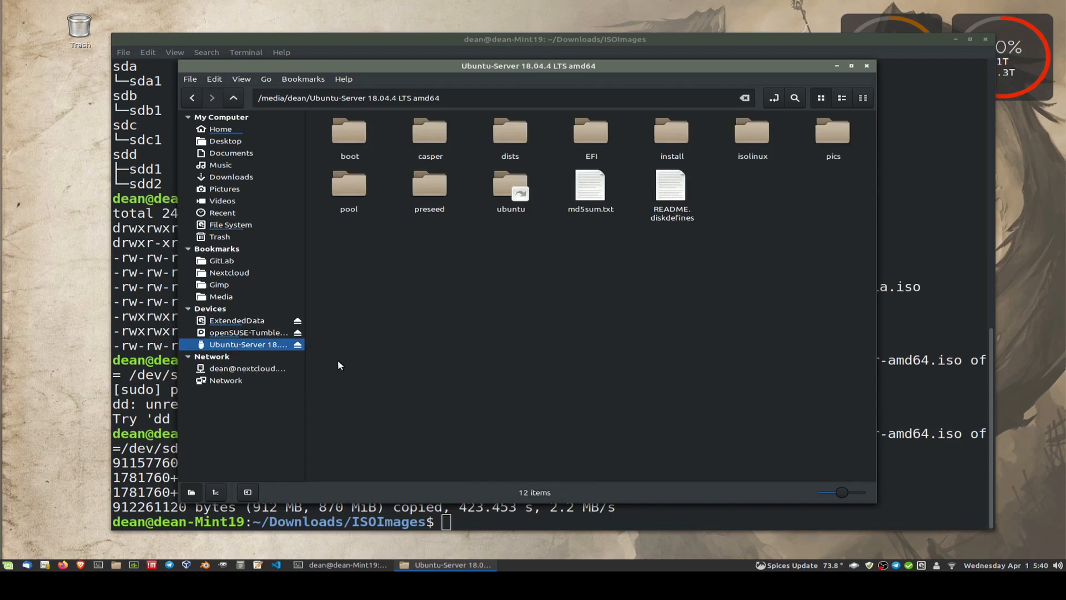
mouse_move(340, 364)
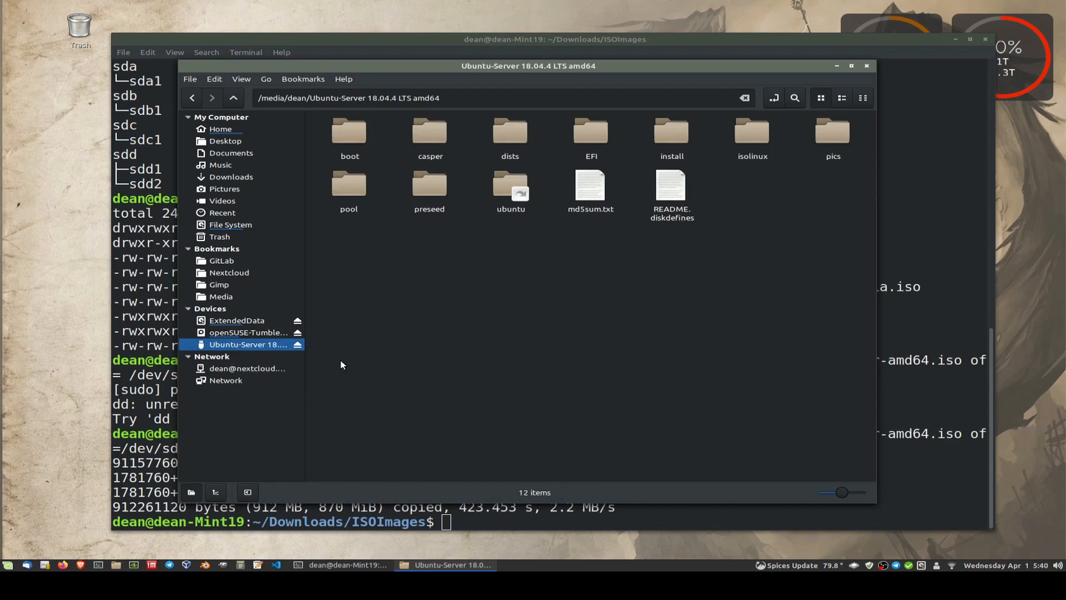
mouse_move(353, 343)
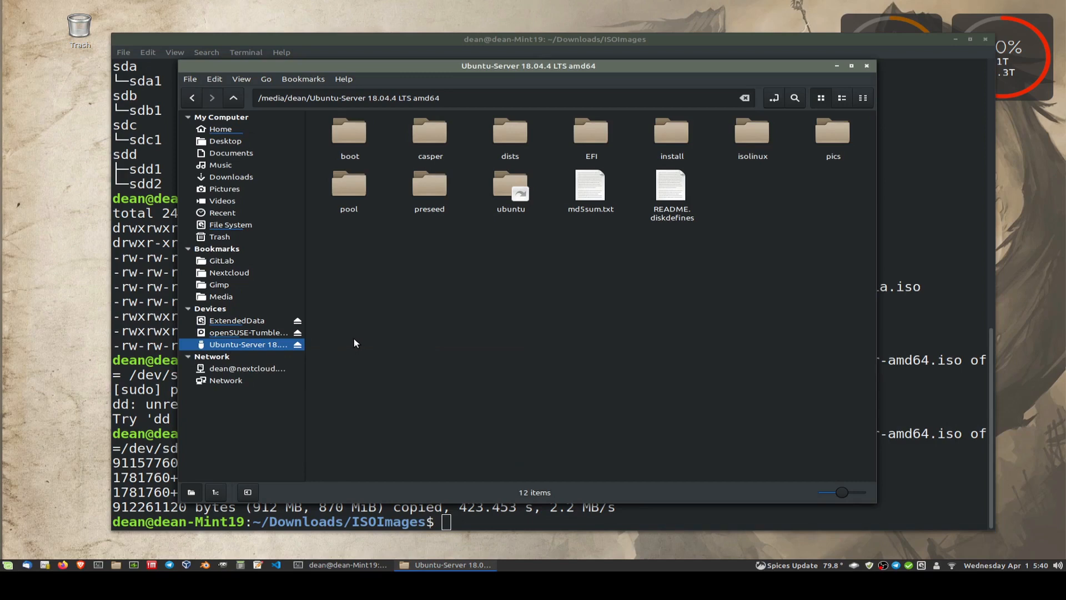
mouse_move(448, 334)
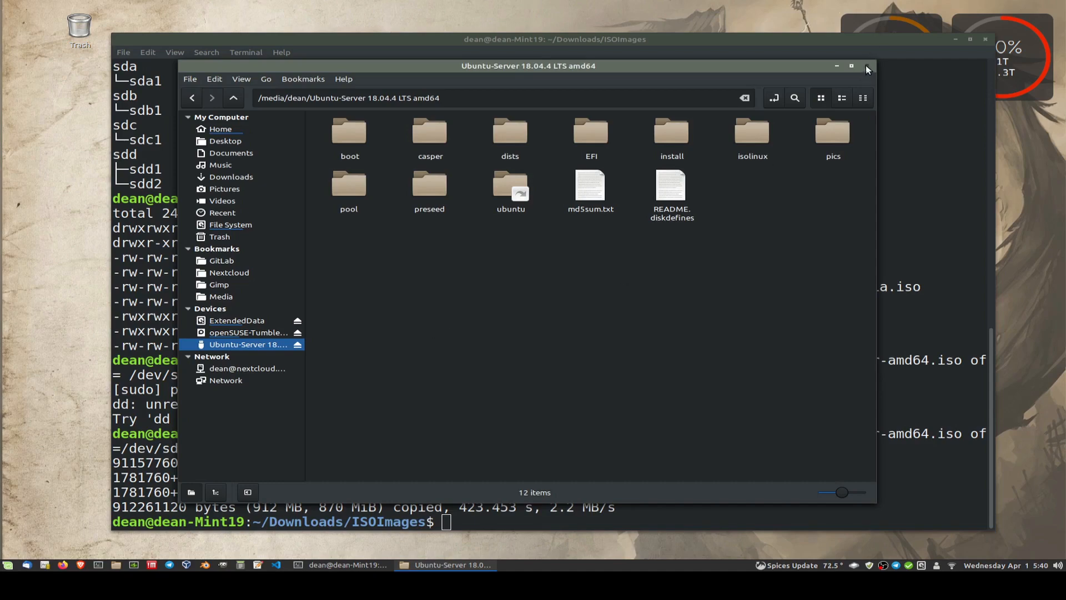
click(867, 65)
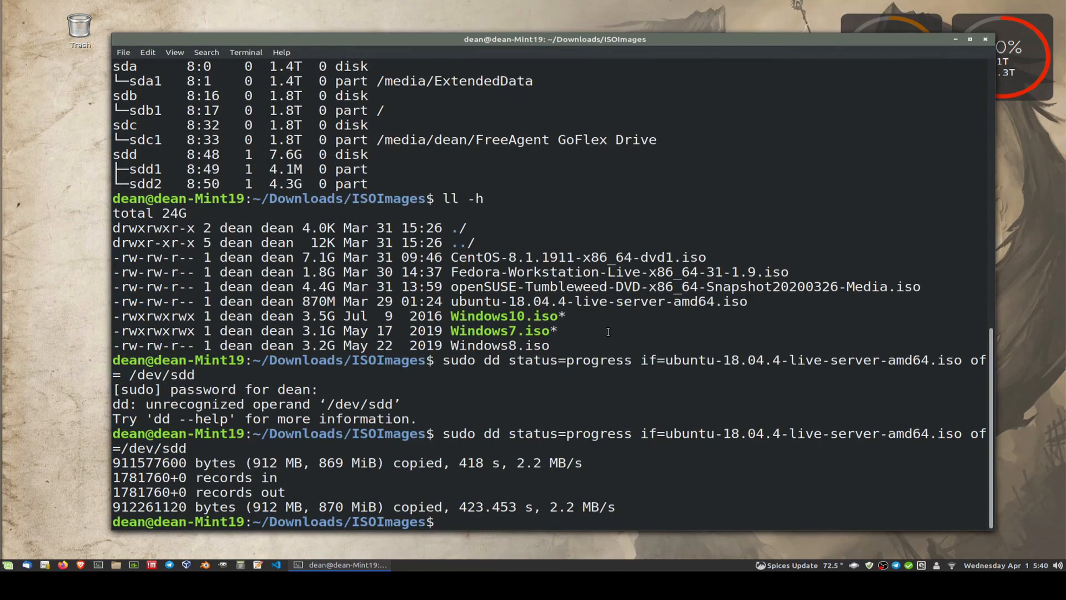